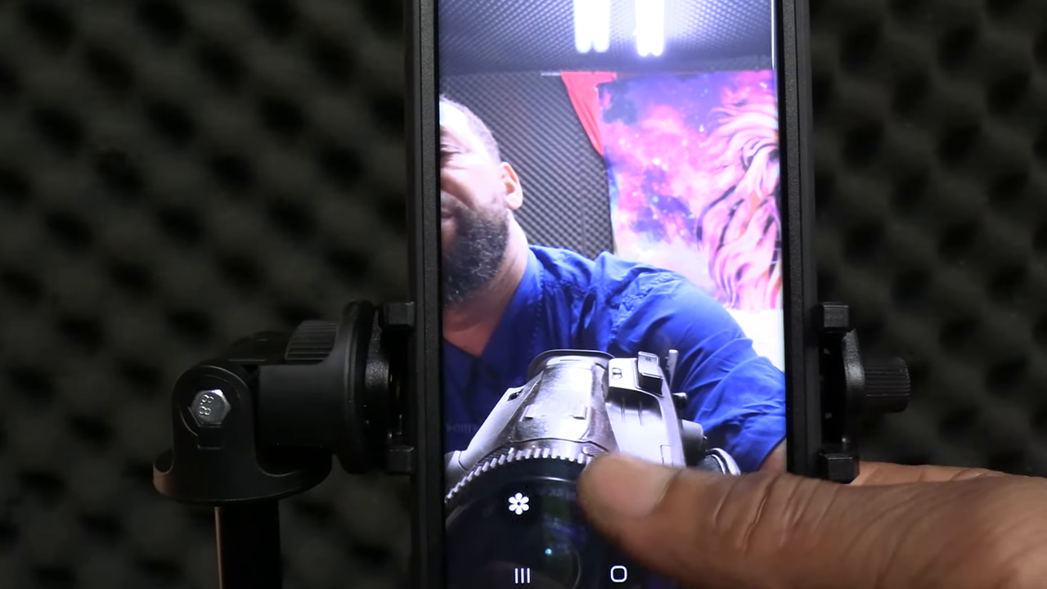
Start recording a video clip with the front camera.
click(527, 507)
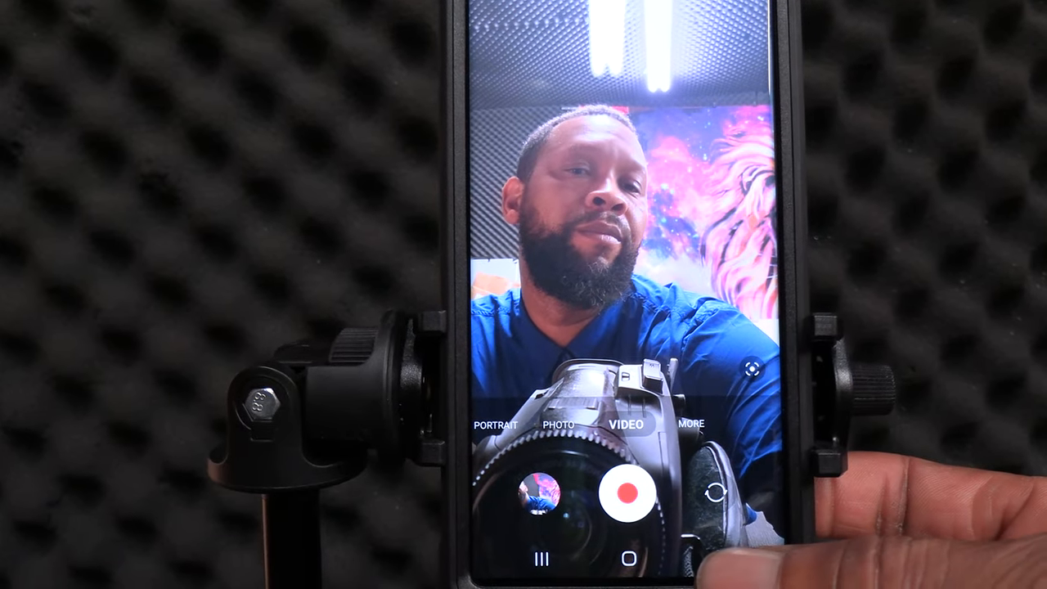
Exit the Camera app and return to the Android home screen.
click(627, 558)
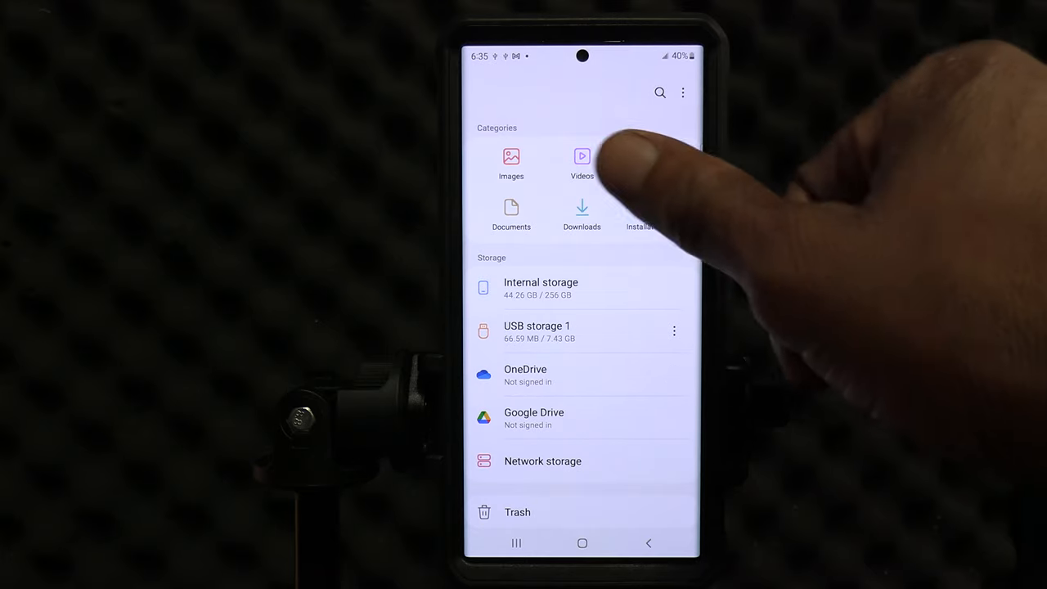
Scroll down the Videos list to find the newly recorded clip.
scroll(down, 3)
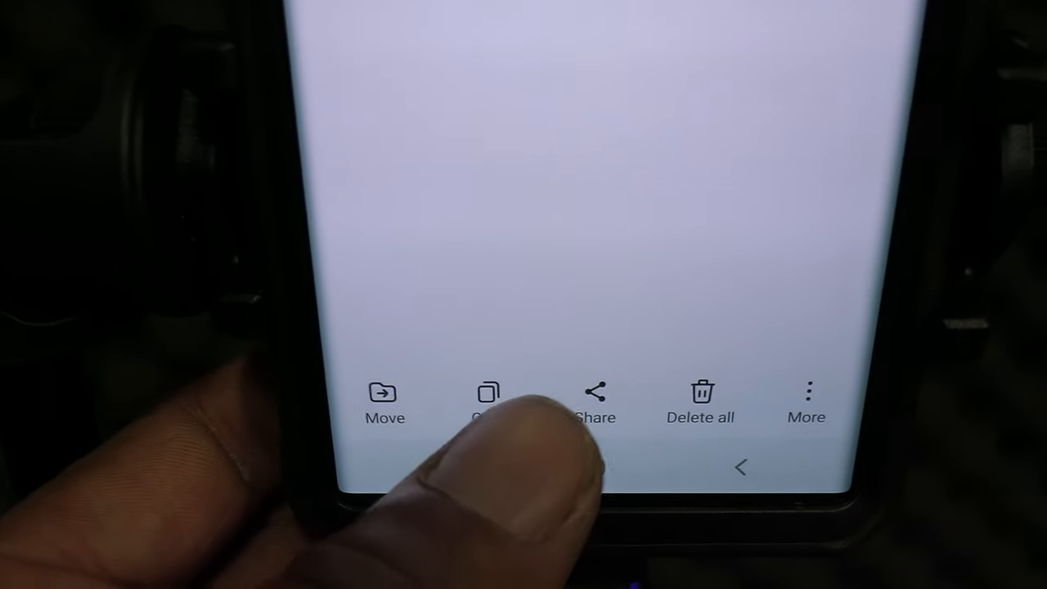
Copy the selected video and choose USB storage 1 as the destination.
click(384, 396)
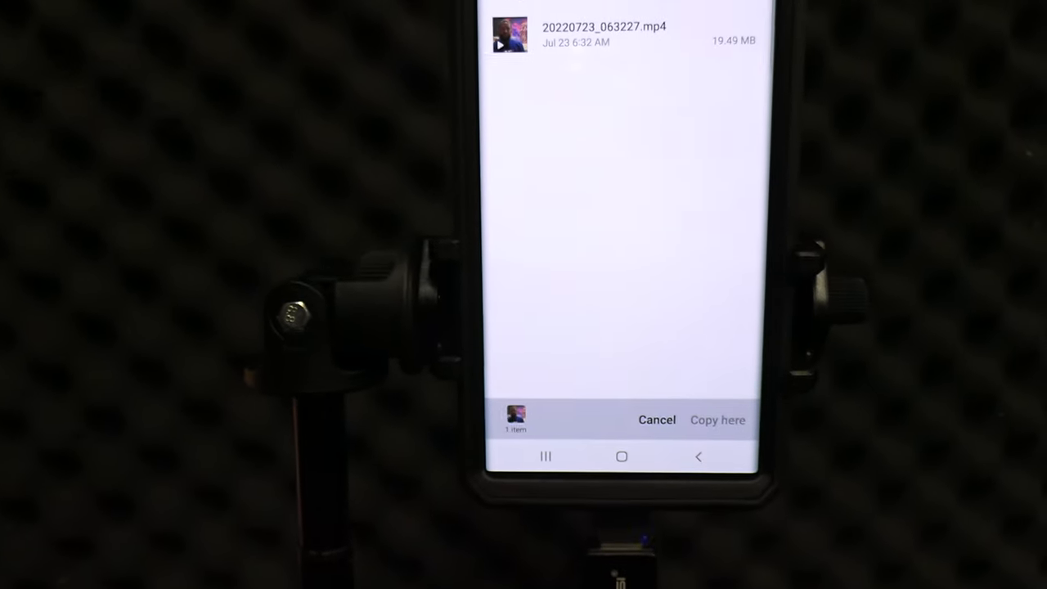
click(718, 420)
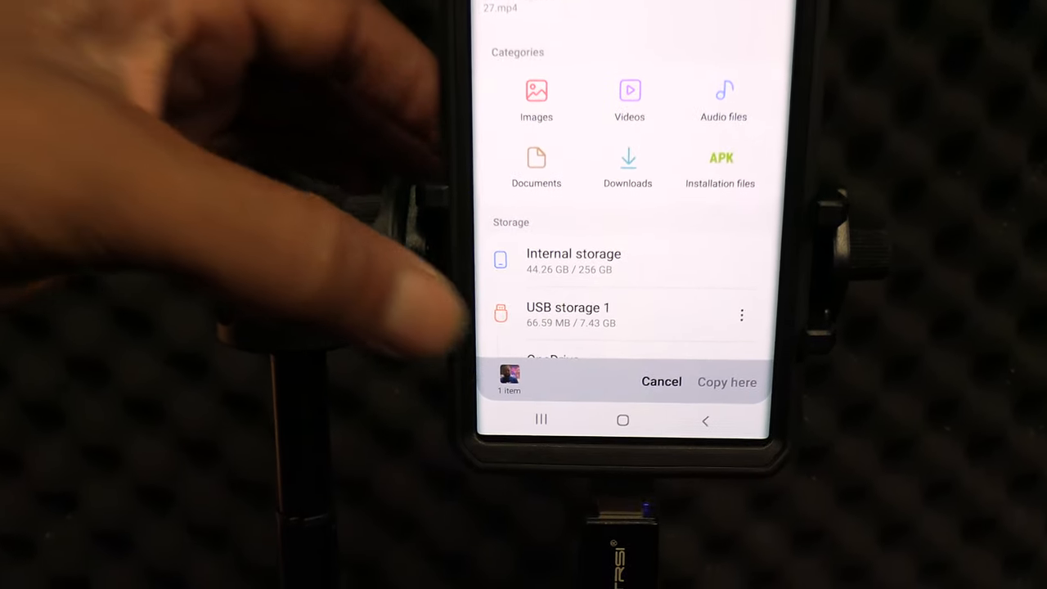
click(568, 315)
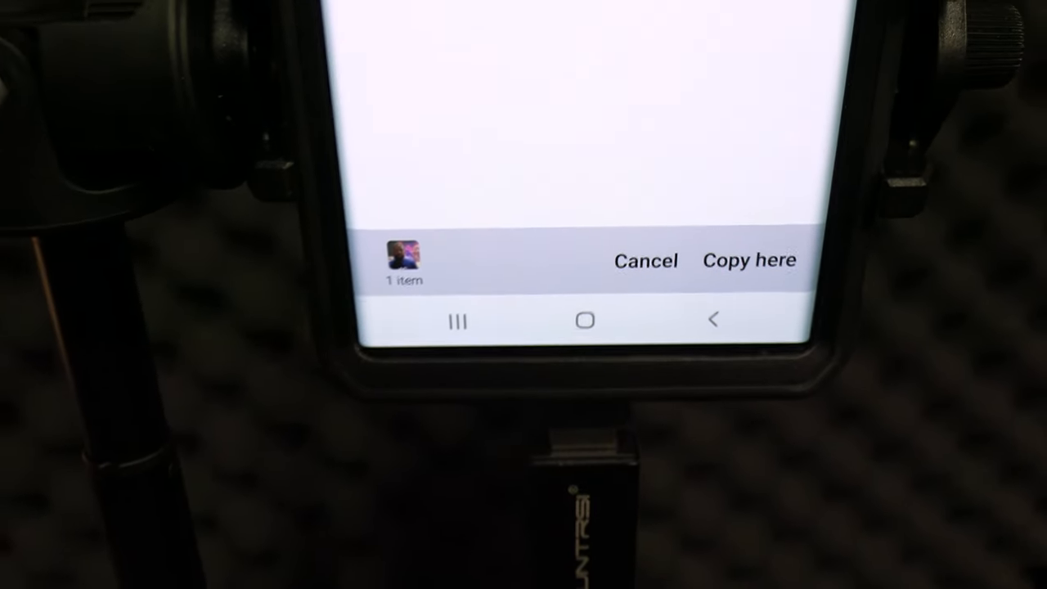
Paste the video into the Live Stream folder on USB storage 1.
click(748, 260)
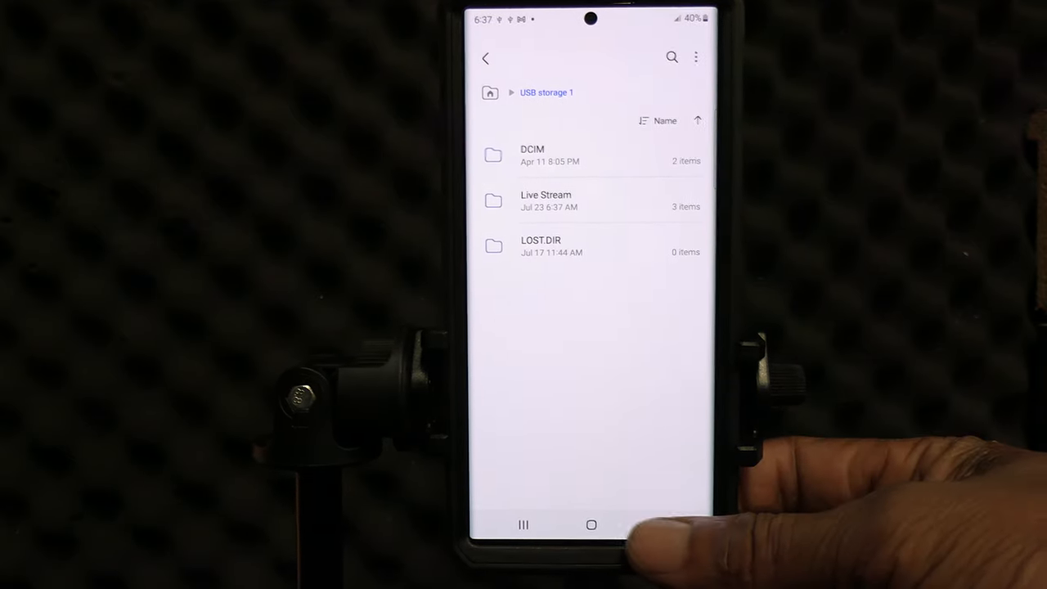
Return to the My Files main storage overview.
click(485, 59)
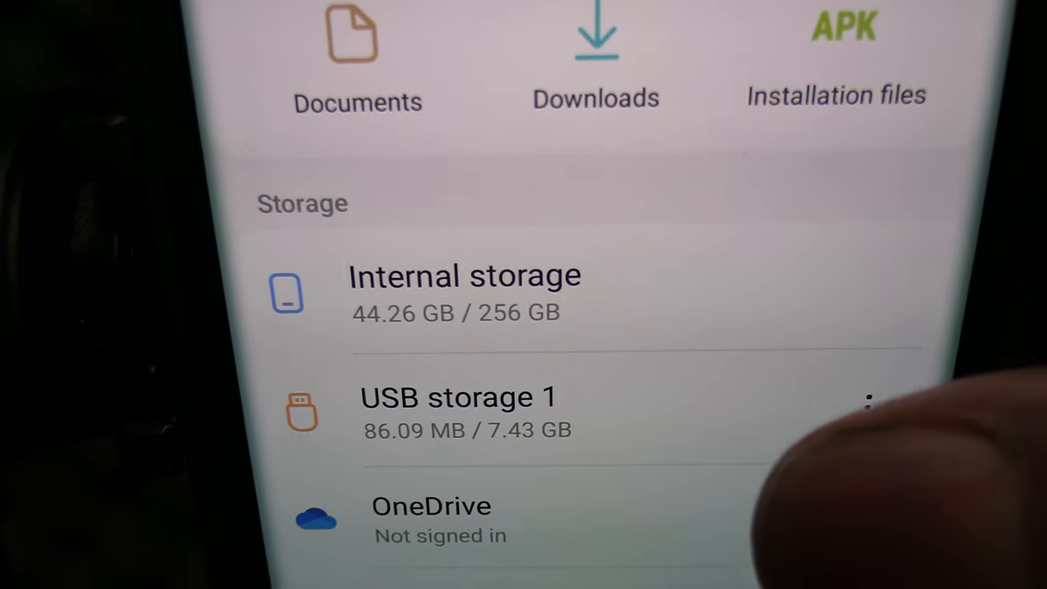
Show the options menu for USB storage 1, offering unmount and format.
click(869, 400)
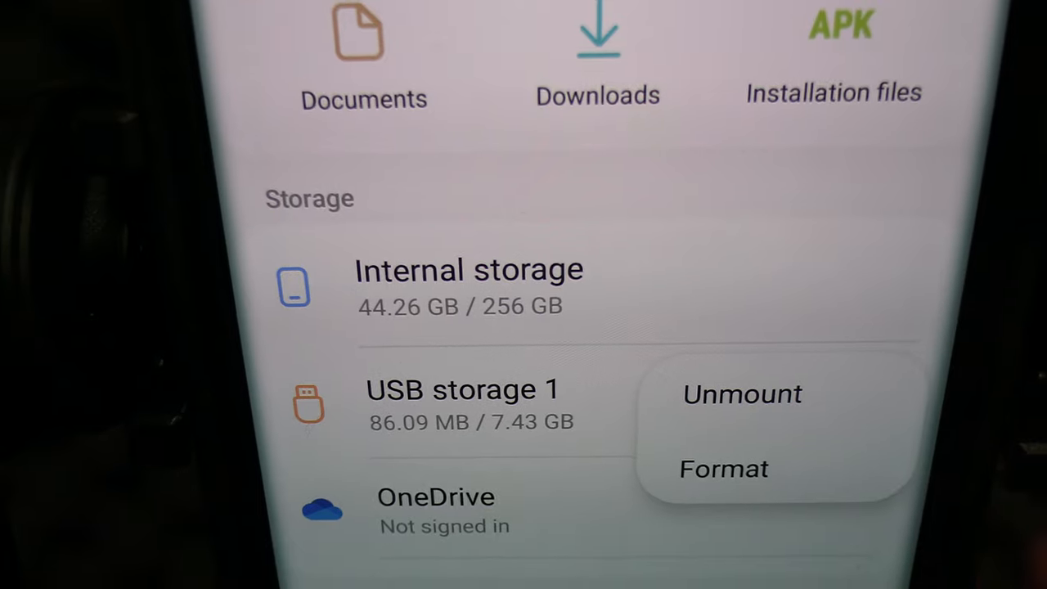